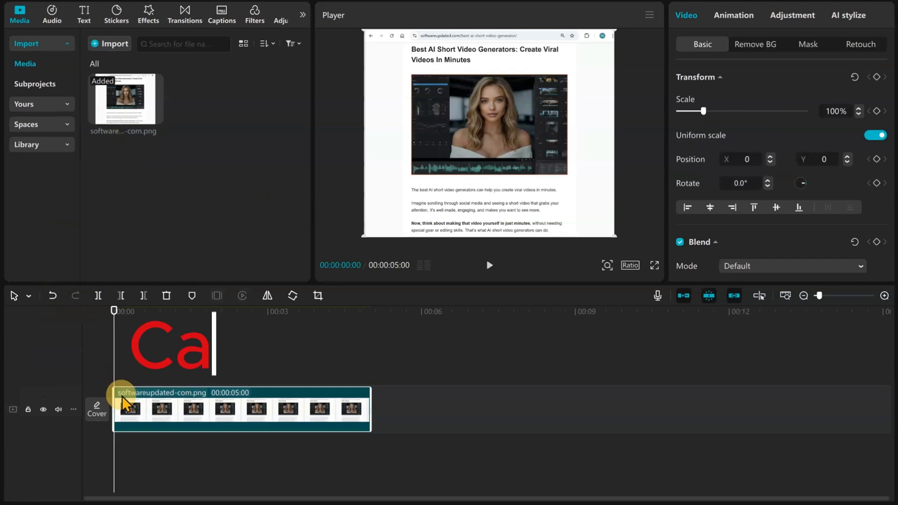
Enter the 'pCut Price Increase' title and stack a Default text layer above the screenshot clip.
type("pCut Price Increase")
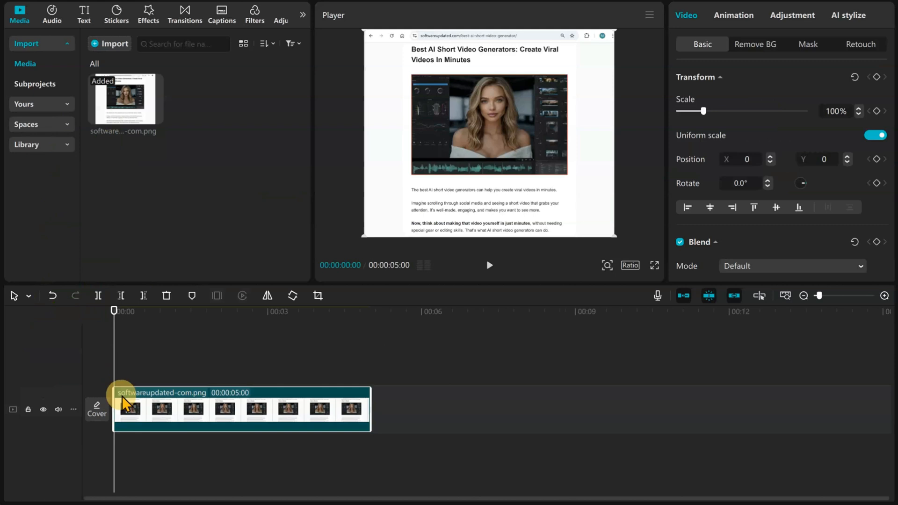
left_click(85, 15)
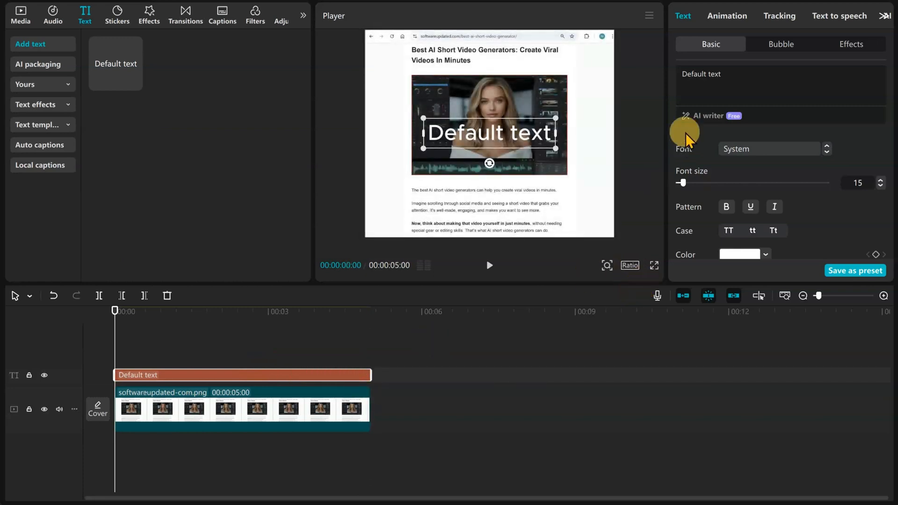
left_click(727, 16)
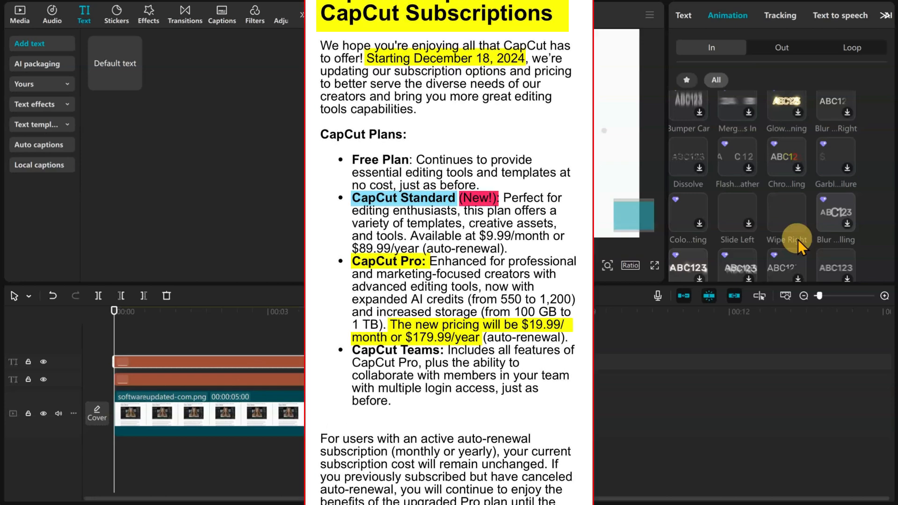
Scroll through the In entrance animation presets for the text titles.
scroll("down", 3)
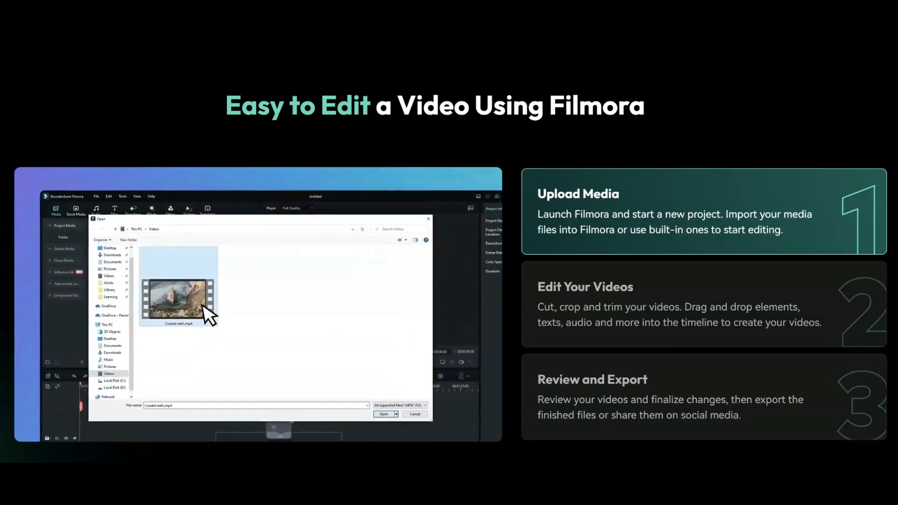
Advance Filmora's 'Easy to Edit' guide from Upload Media to Edit Your Videos.
left_click(384, 414)
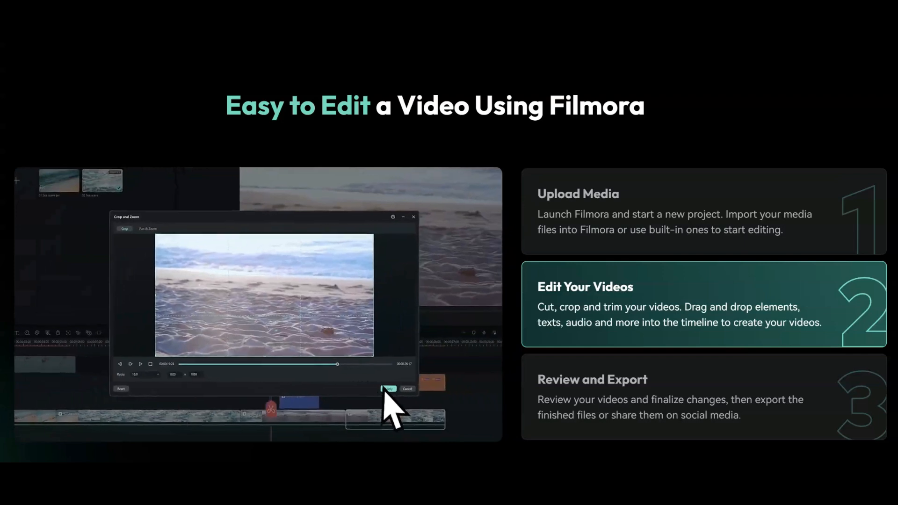
left_click(389, 388)
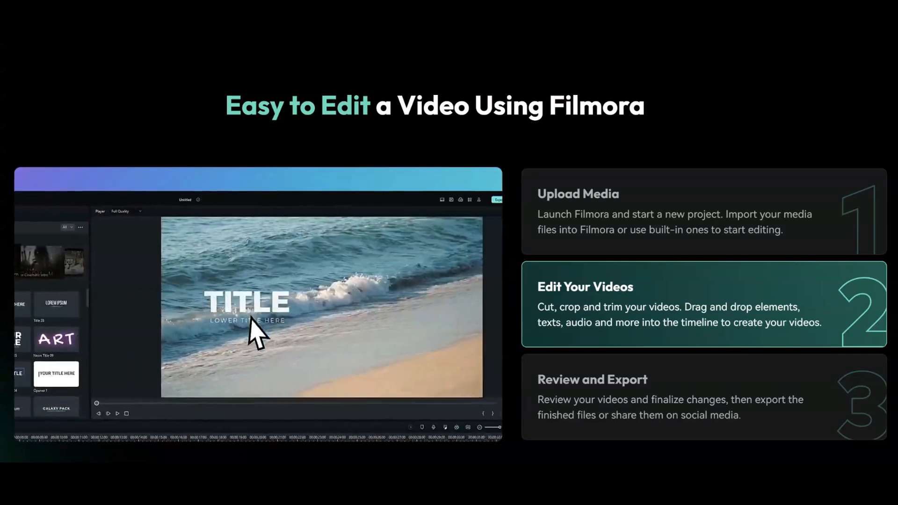
left_click(195, 215)
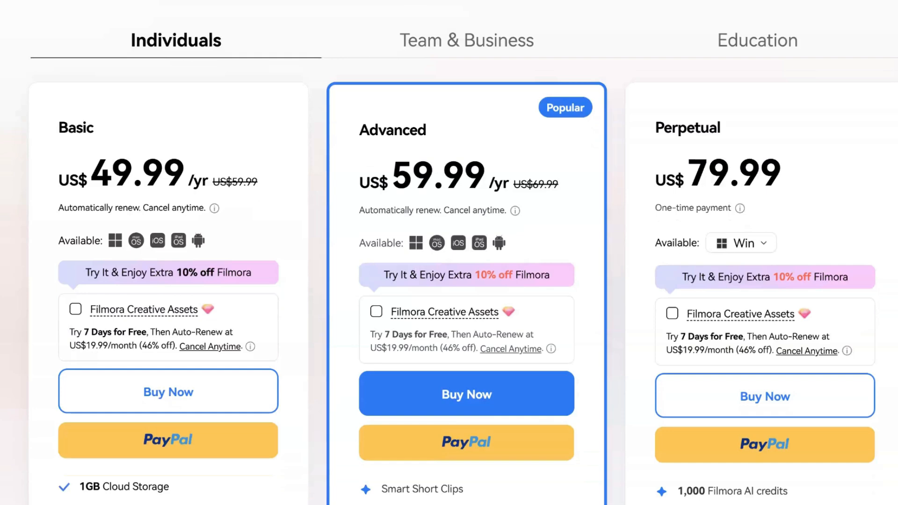
Scroll past the Basic, Advanced and Perpetual plan cards through the Compare All Plans table.
scroll("down", 3)
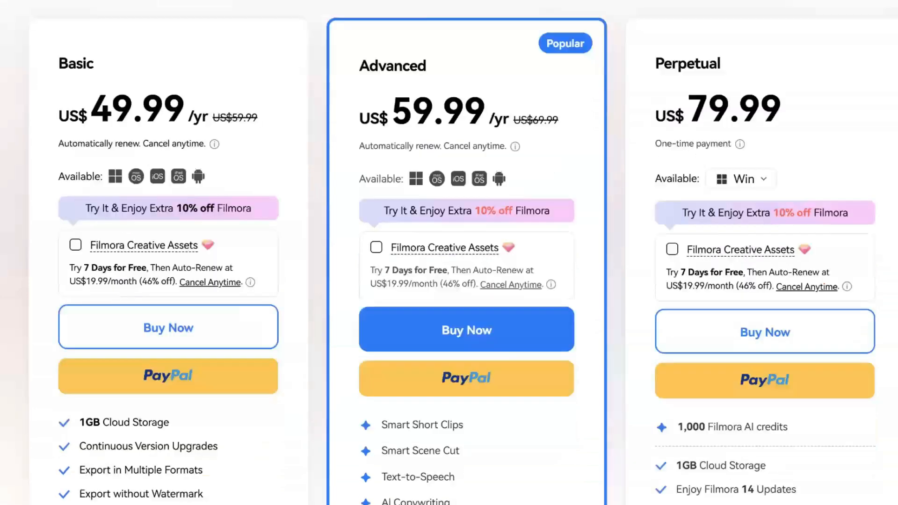
scroll("down", 3)
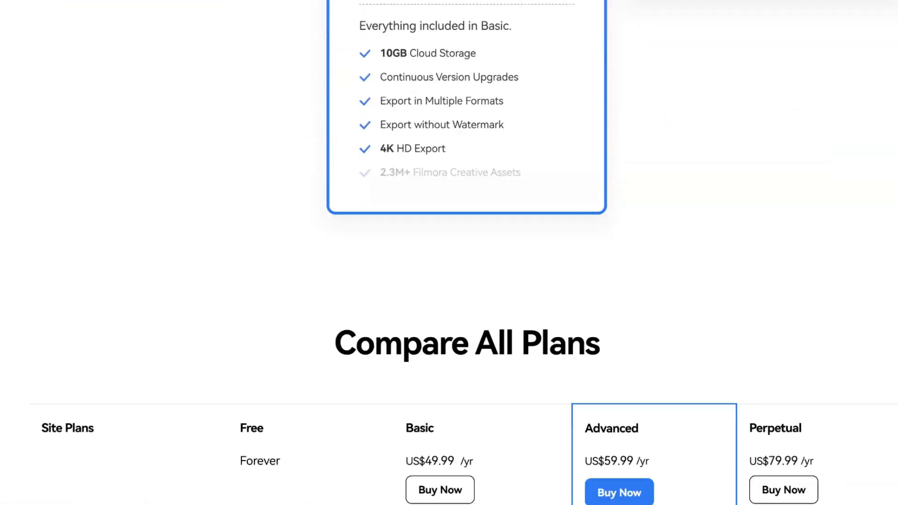
scroll("down", 3)
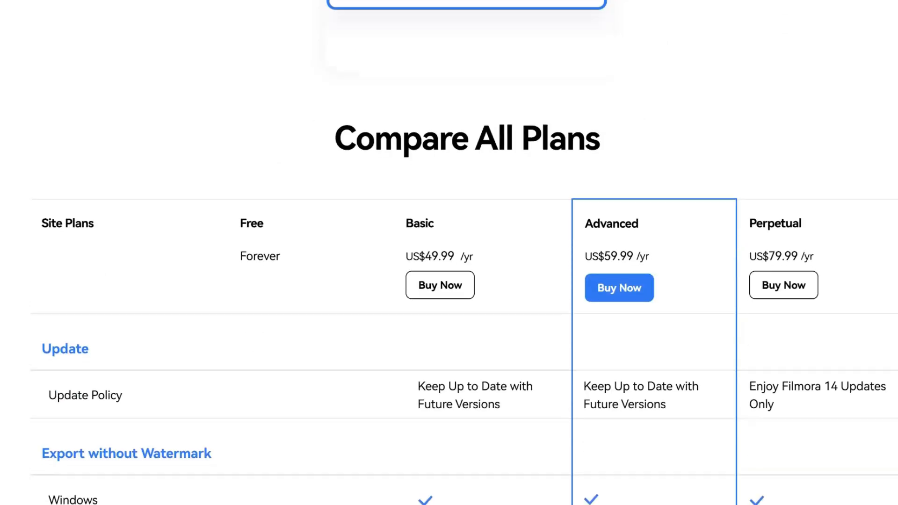
scroll("down", 3)
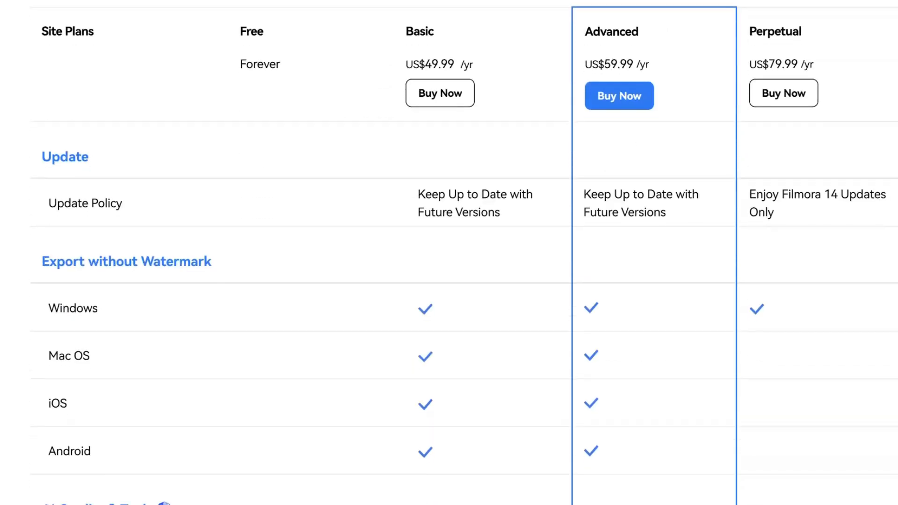
scroll("down", 3)
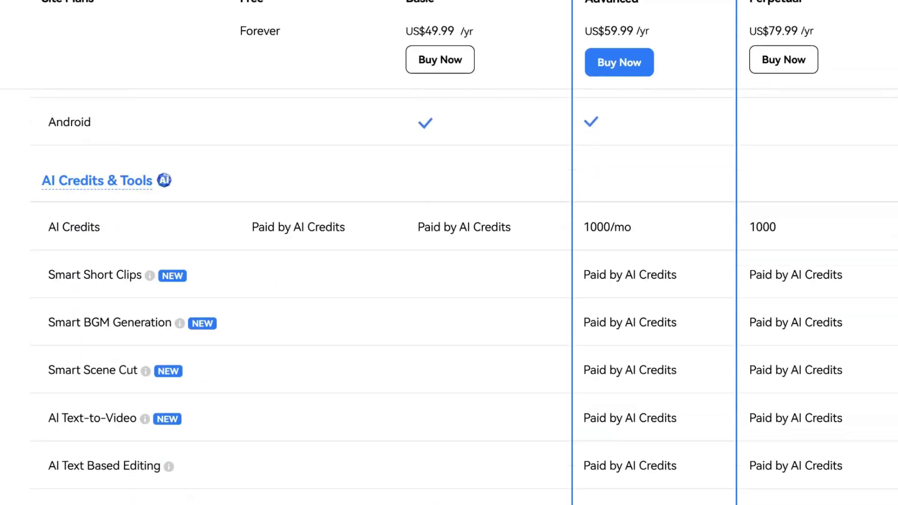
scroll("down", 3)
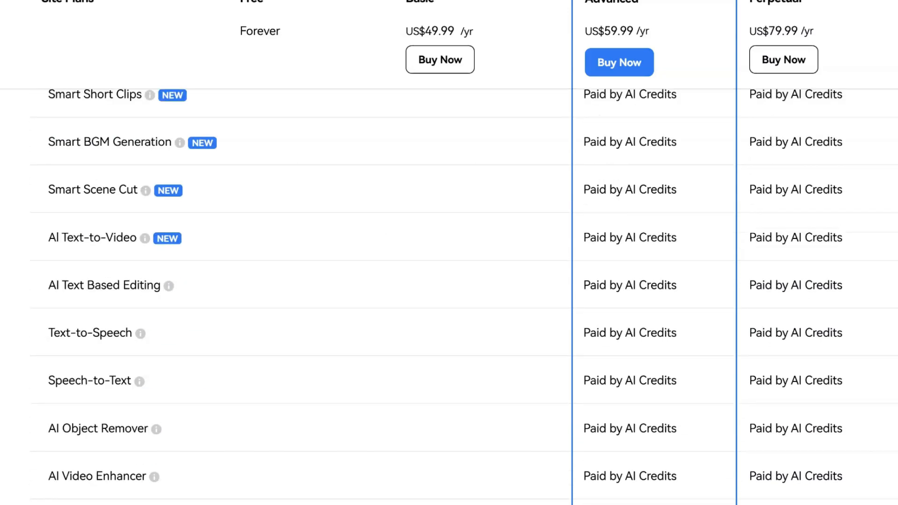
scroll("down", 3)
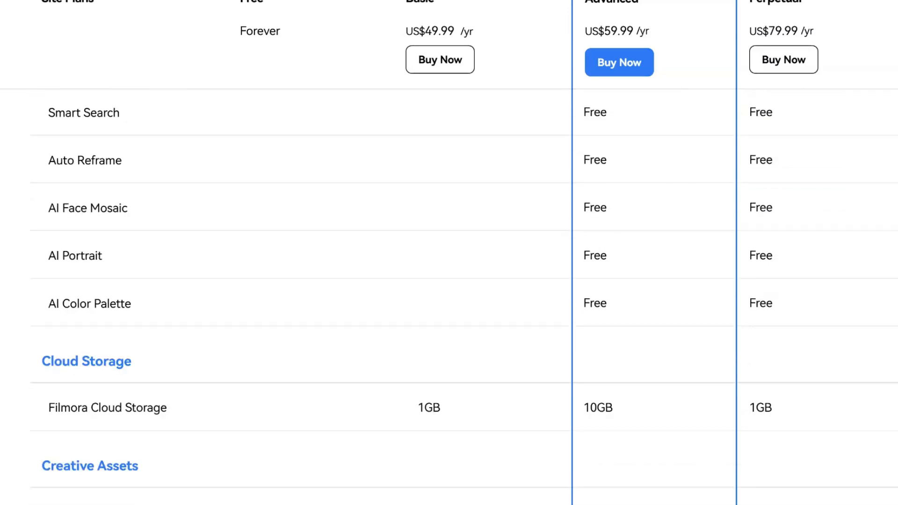
scroll("down", 3)
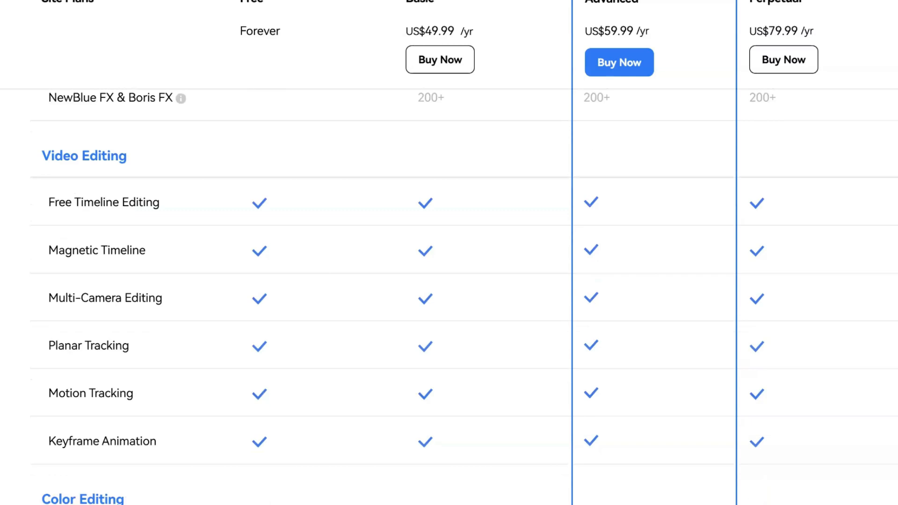
scroll("down", 3)
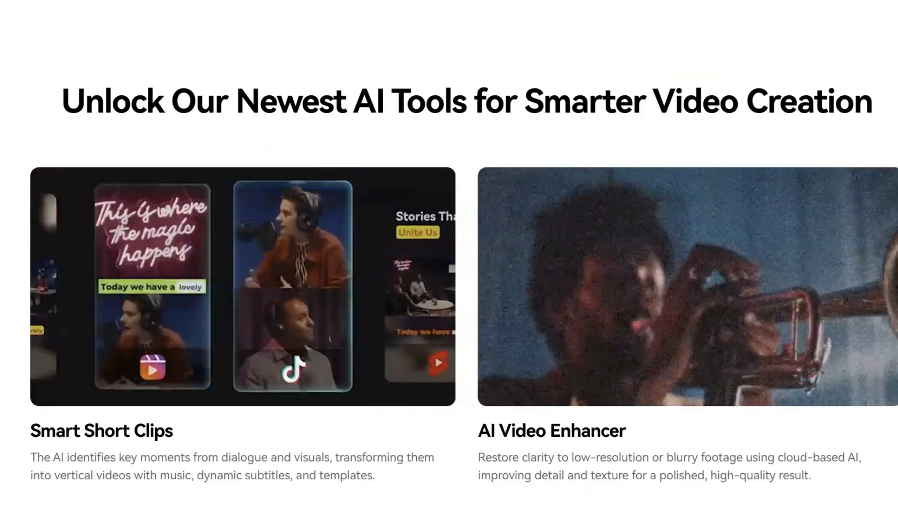
Scroll through the newest AI tools and bring up the Audio to Video demo.
scroll("down", 3)
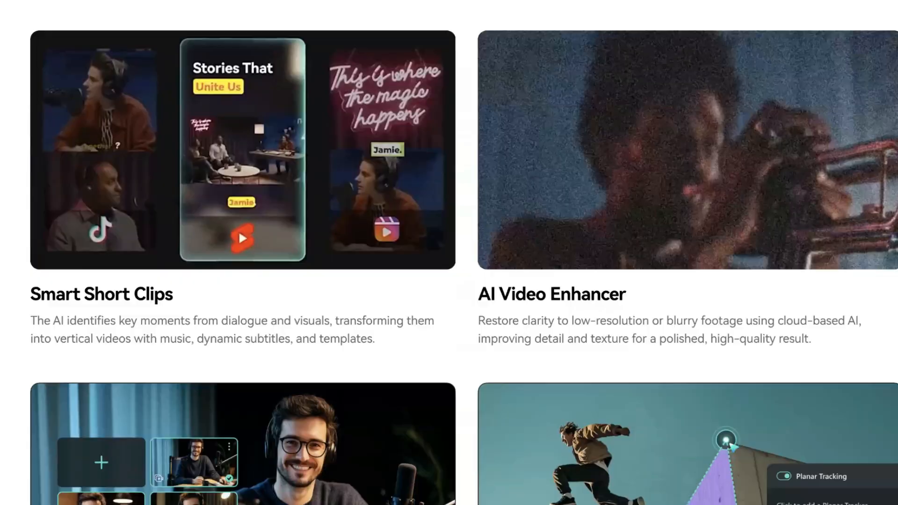
scroll("down", 3)
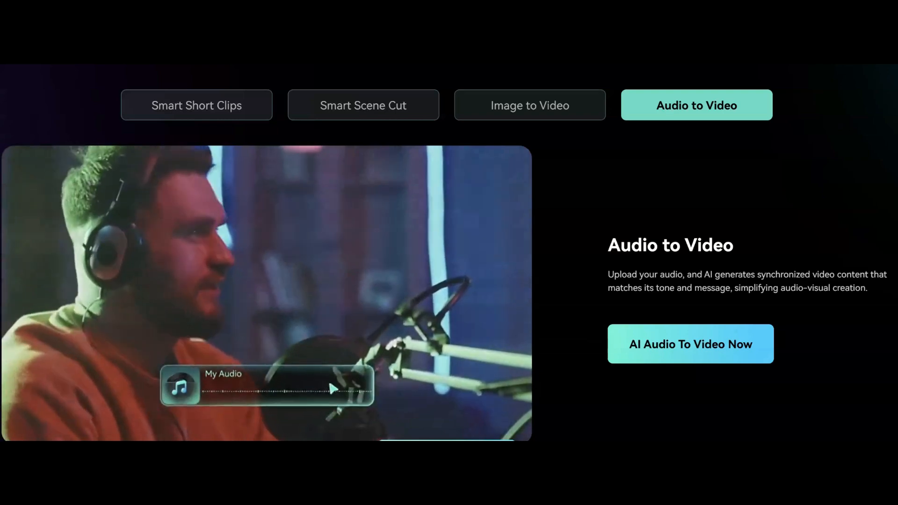
left_click(196, 105)
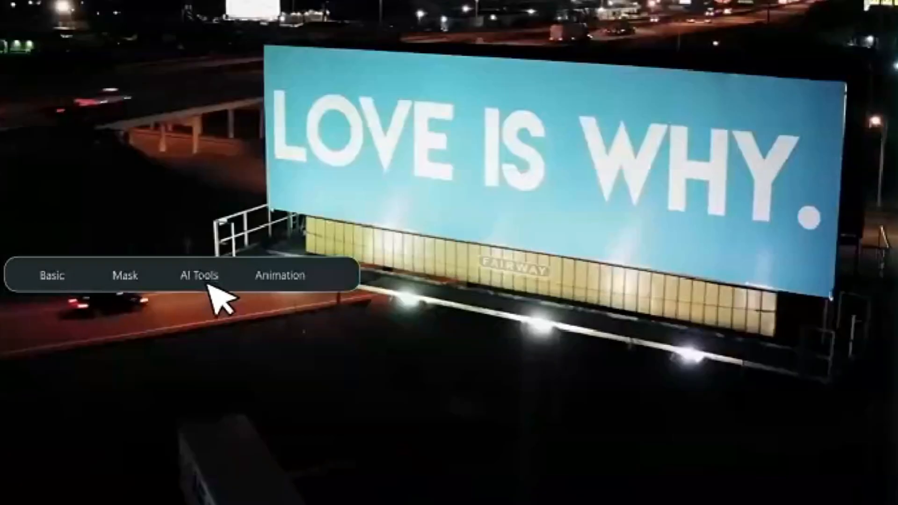
Watch the night billboard planar tracking demo via AI Tools and the Planar Tracking toggle.
left_click(199, 275)
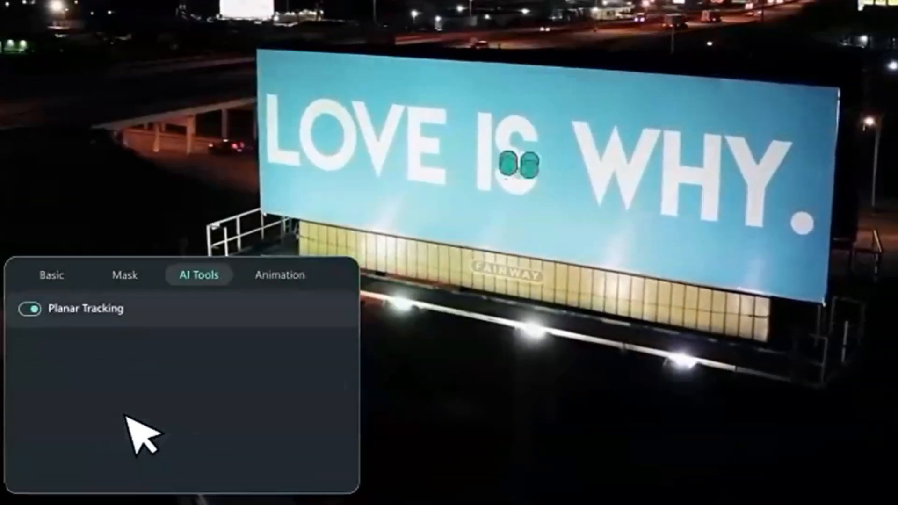
left_click(30, 308)
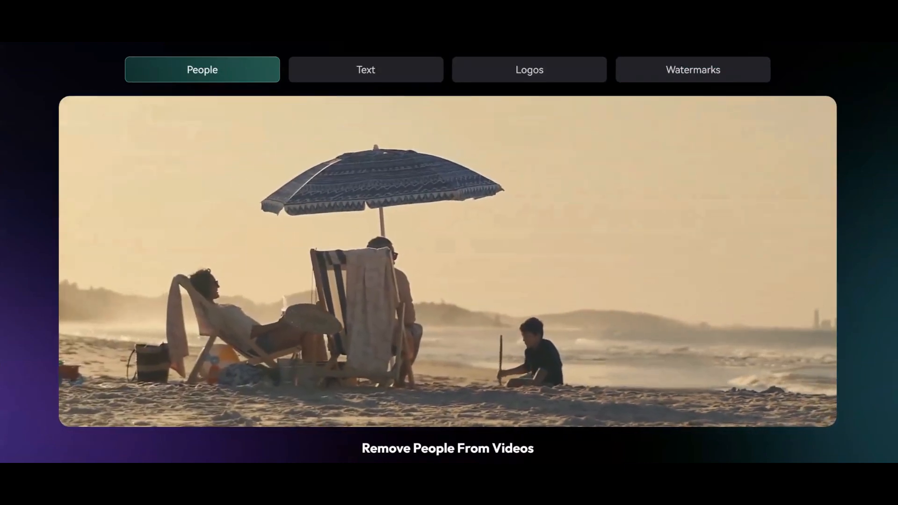
Cycle the AI object remover through its People, Text and Logos removal tabs.
left_click(365, 70)
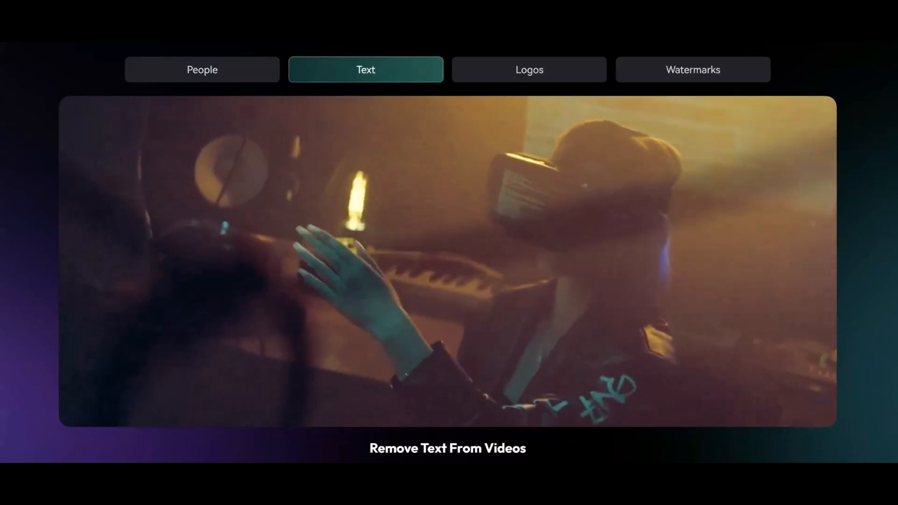
left_click(529, 69)
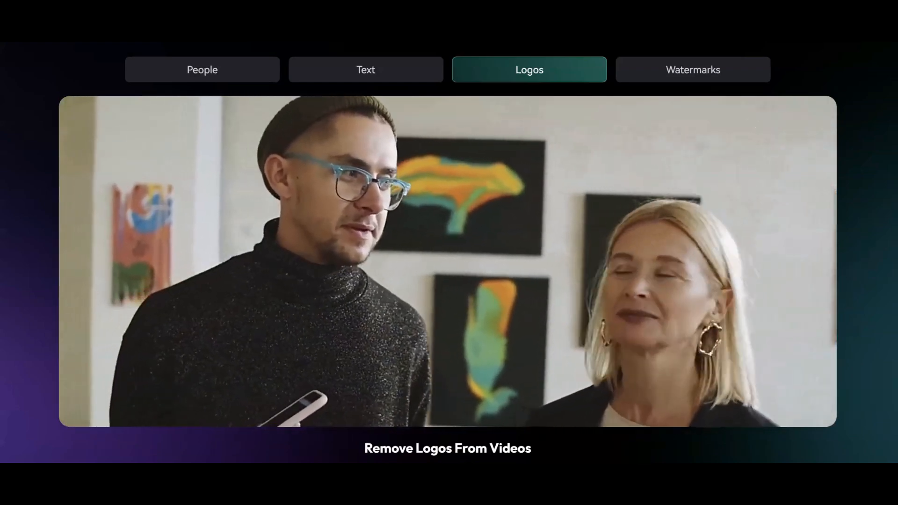
left_click(692, 70)
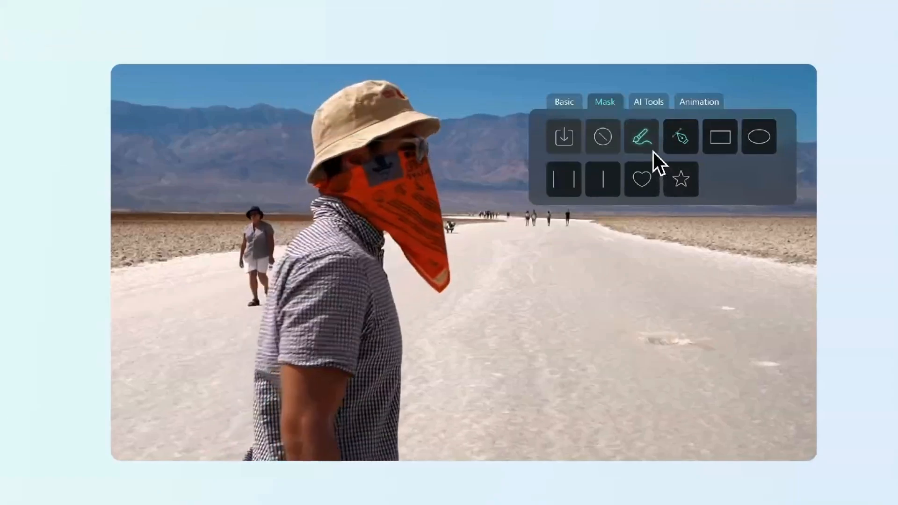
View the Mask tab masking demonstration.
left_click(642, 137)
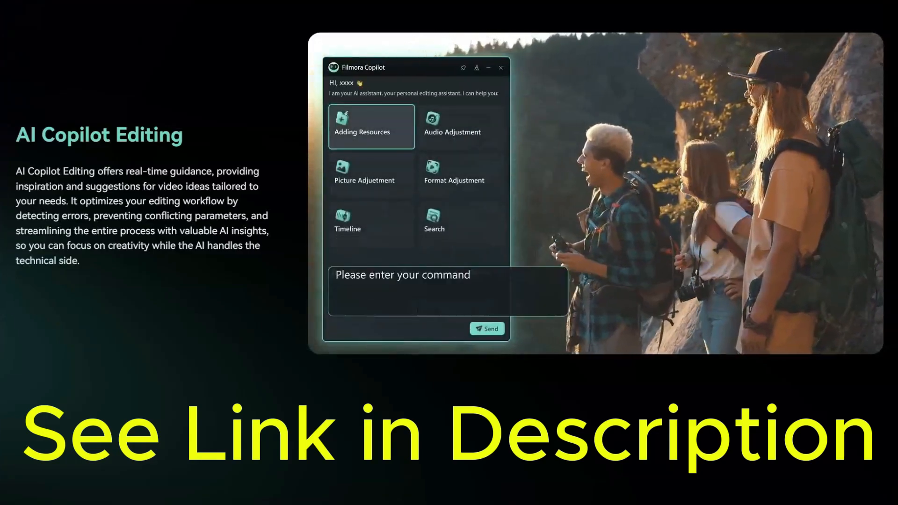
Send the Copilot prompt 'Give me some video ideas about traveling.'.
type("Give me some video ideas about traveling.")
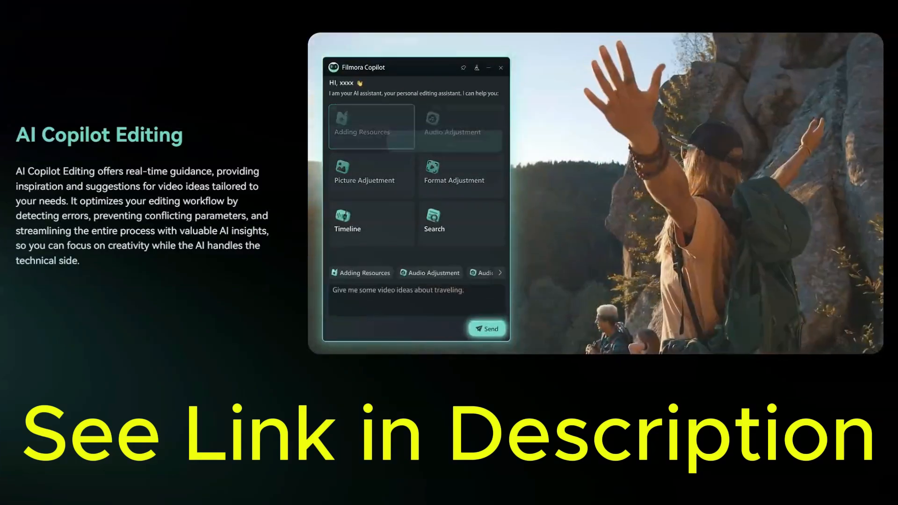
left_click(486, 329)
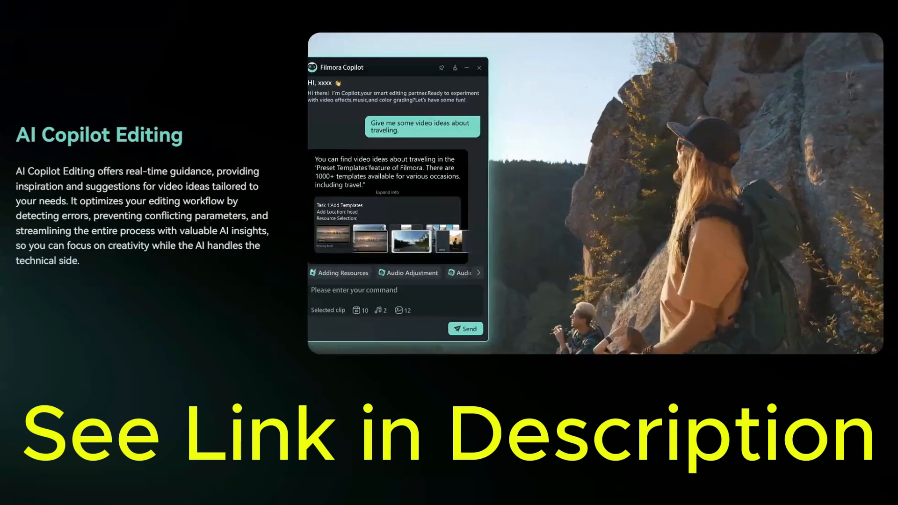